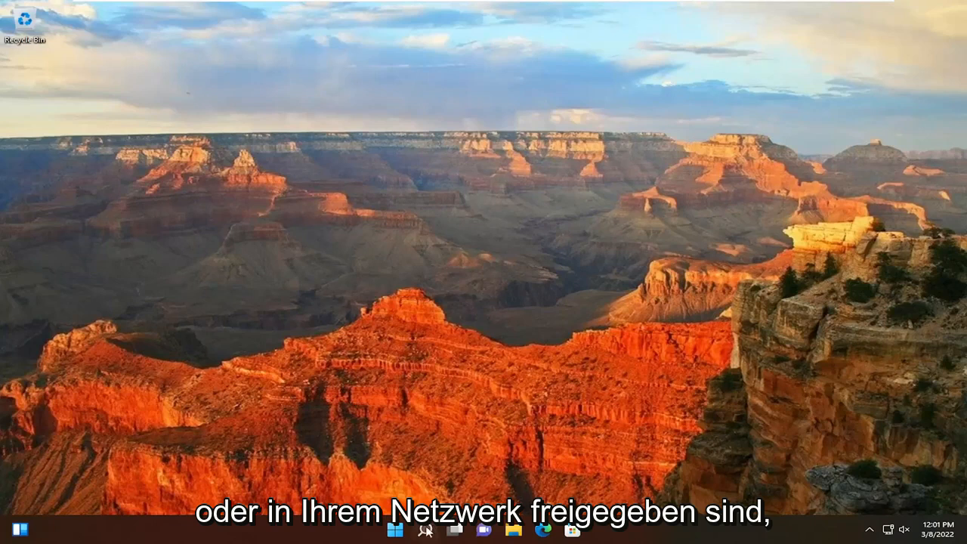
Search Windows for fsmgmt.msc and launch the Shared Folders console from the results.
left_click(442, 537)
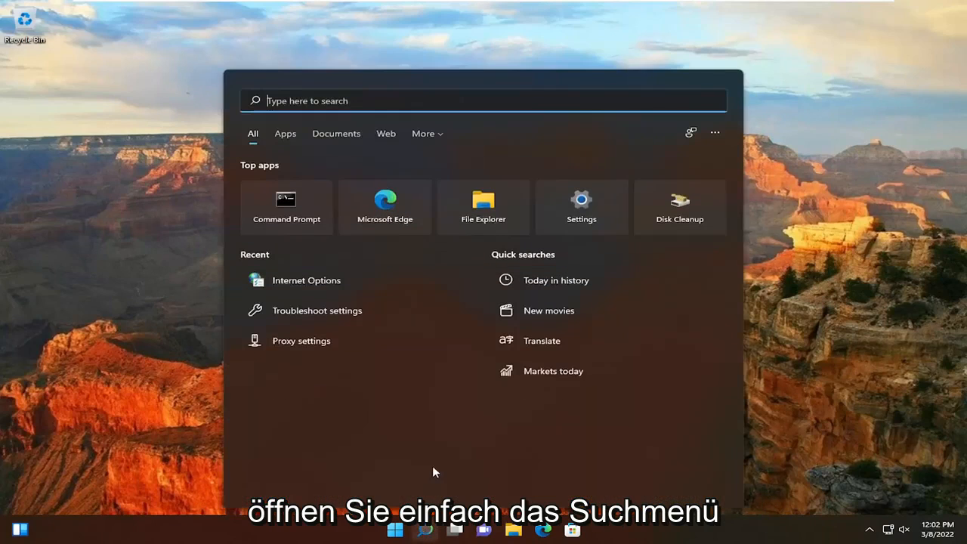
type("f")
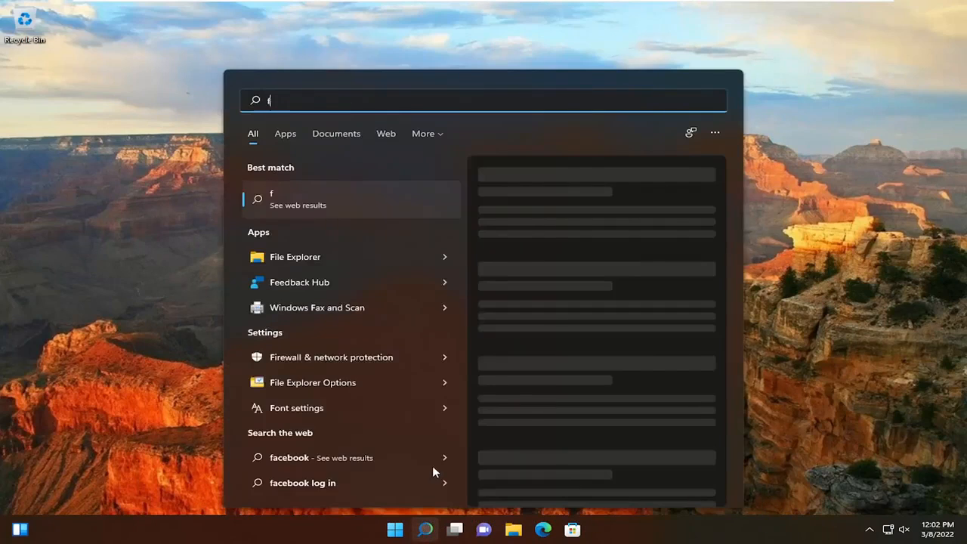
type("smgmt.msc")
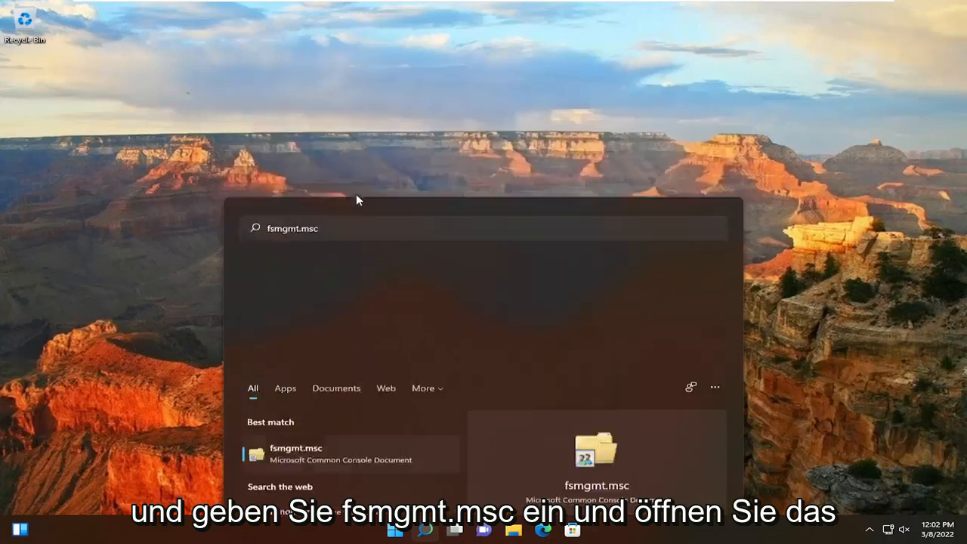
left_click(294, 448)
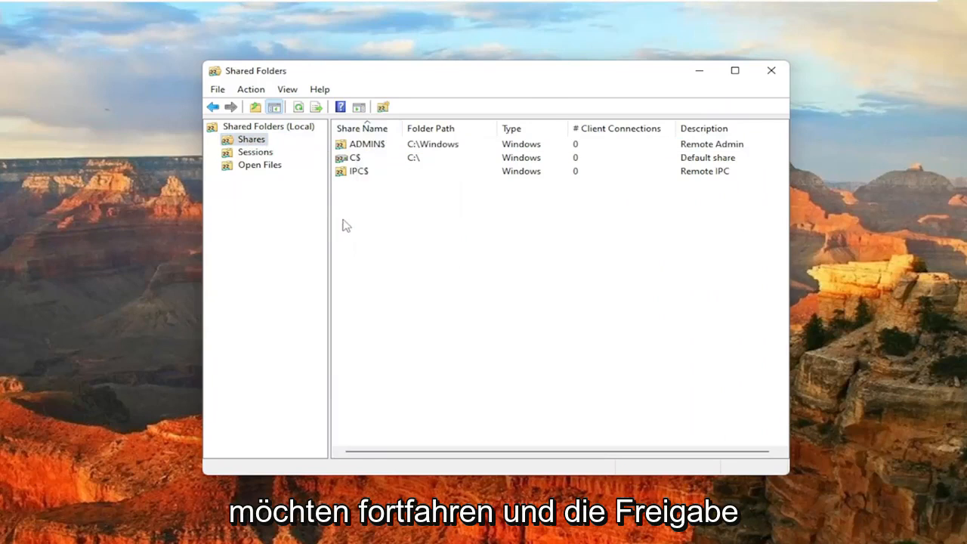
mouse_move(368, 180)
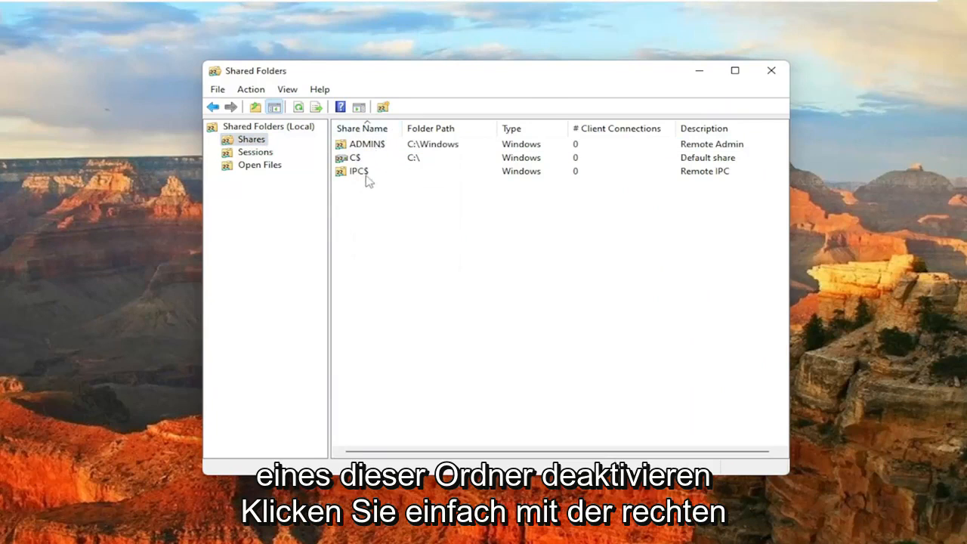
Start Stop Sharing on ADMIN$, then cancel the confirmation so the share stays.
right_click(366, 143)
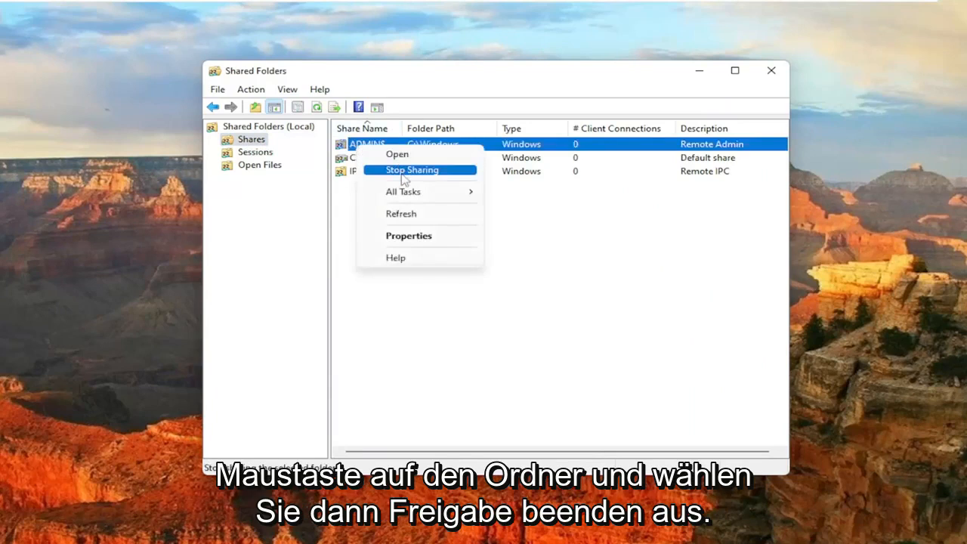
left_click(412, 170)
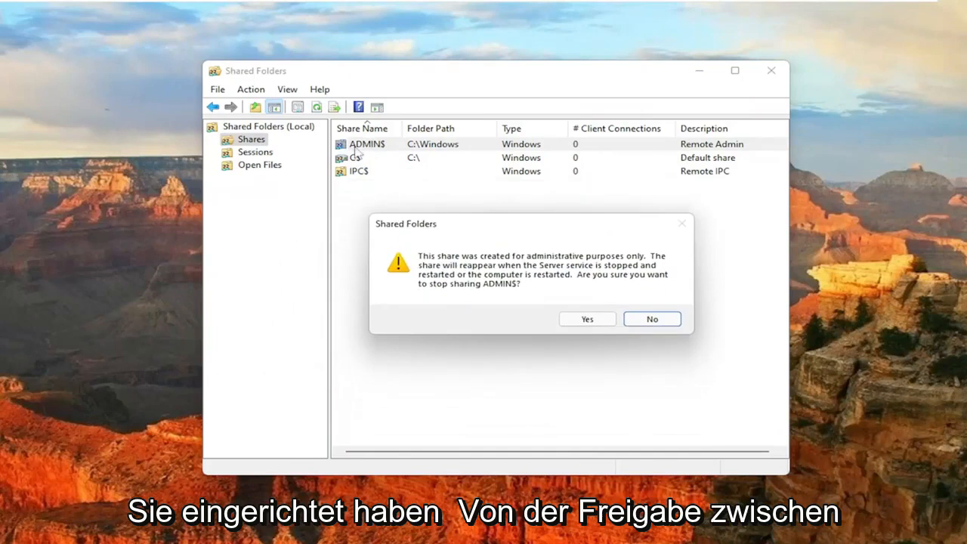
mouse_move(393, 249)
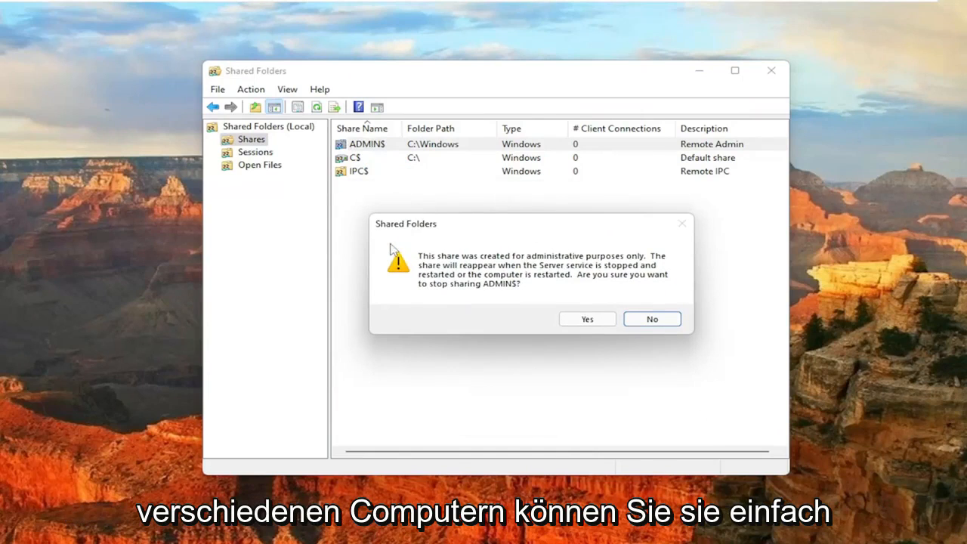
mouse_move(447, 231)
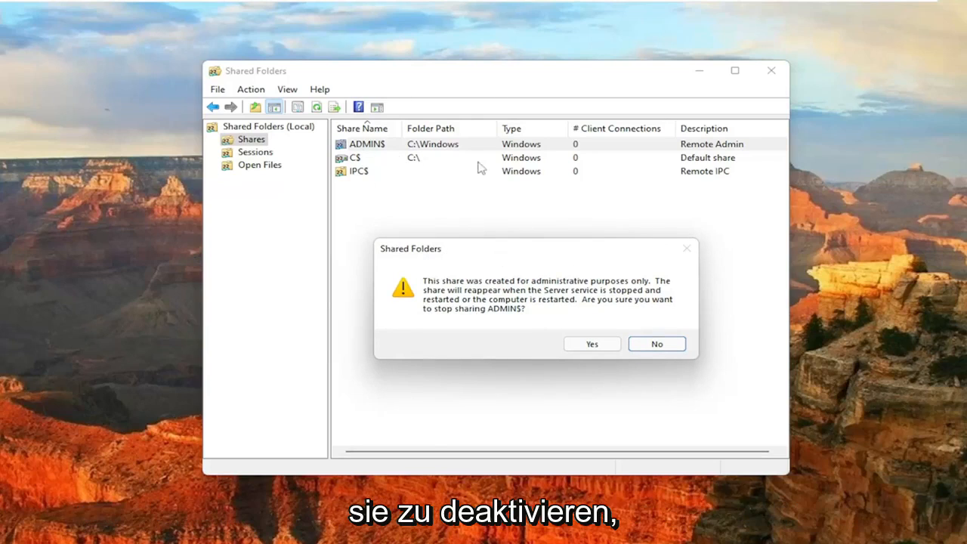
mouse_move(682, 270)
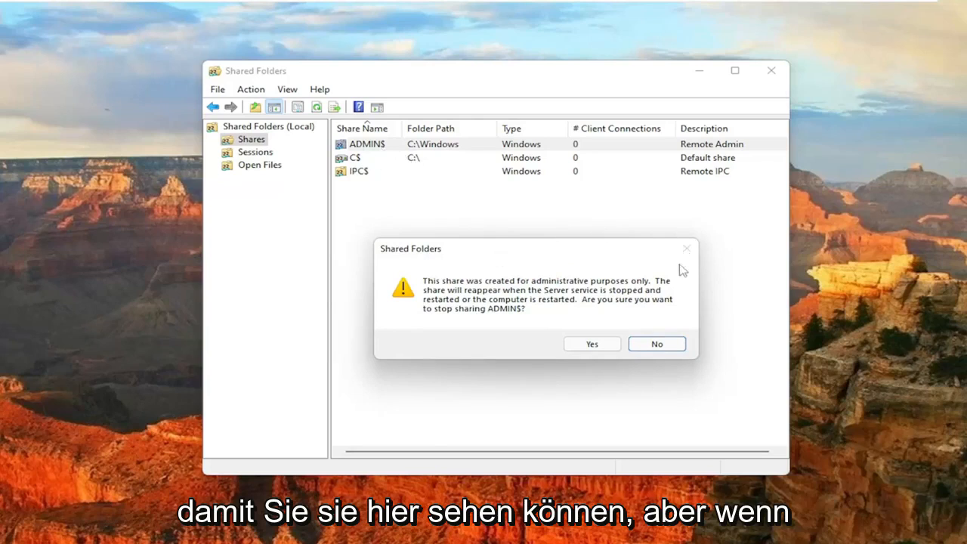
left_click(657, 343)
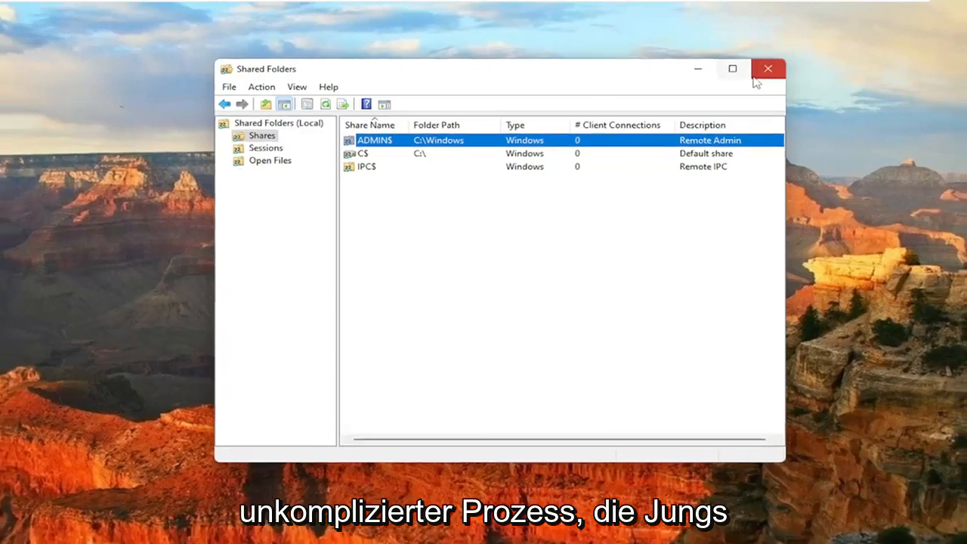
Close the Shared Folders window to return to the desktop.
left_click(769, 68)
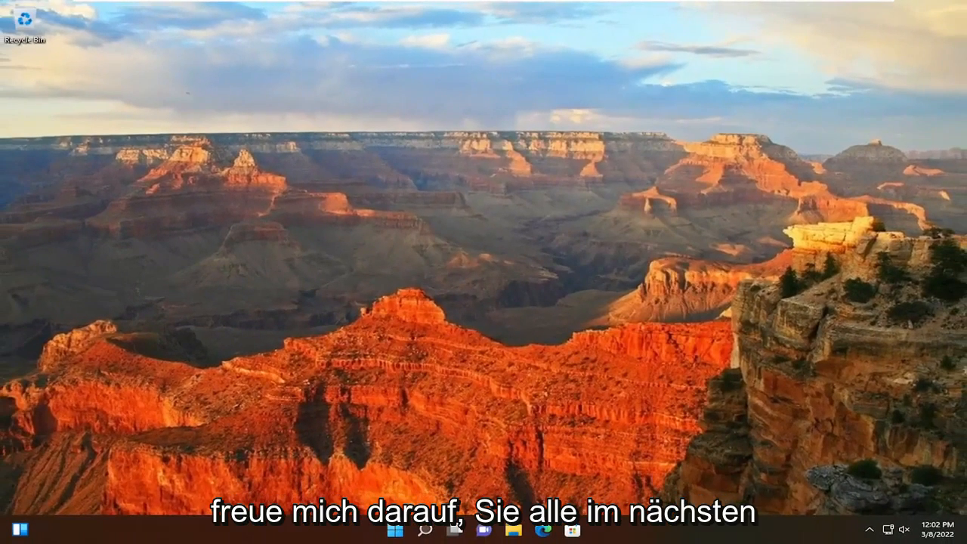